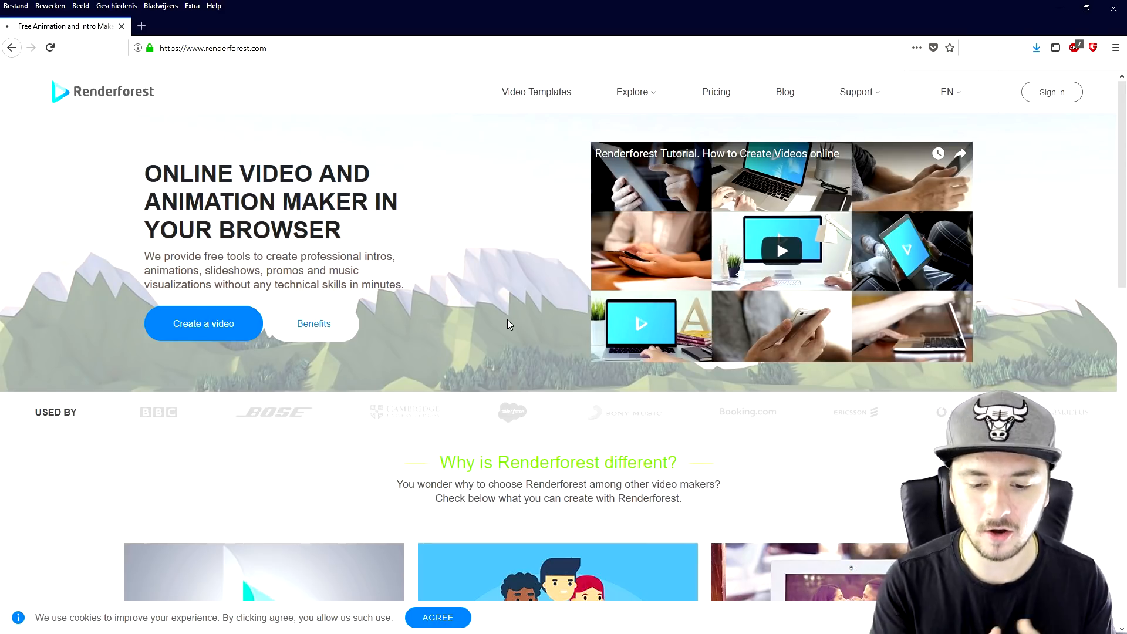
{"action": "mouse_move", "coordinate": [321, 192]}
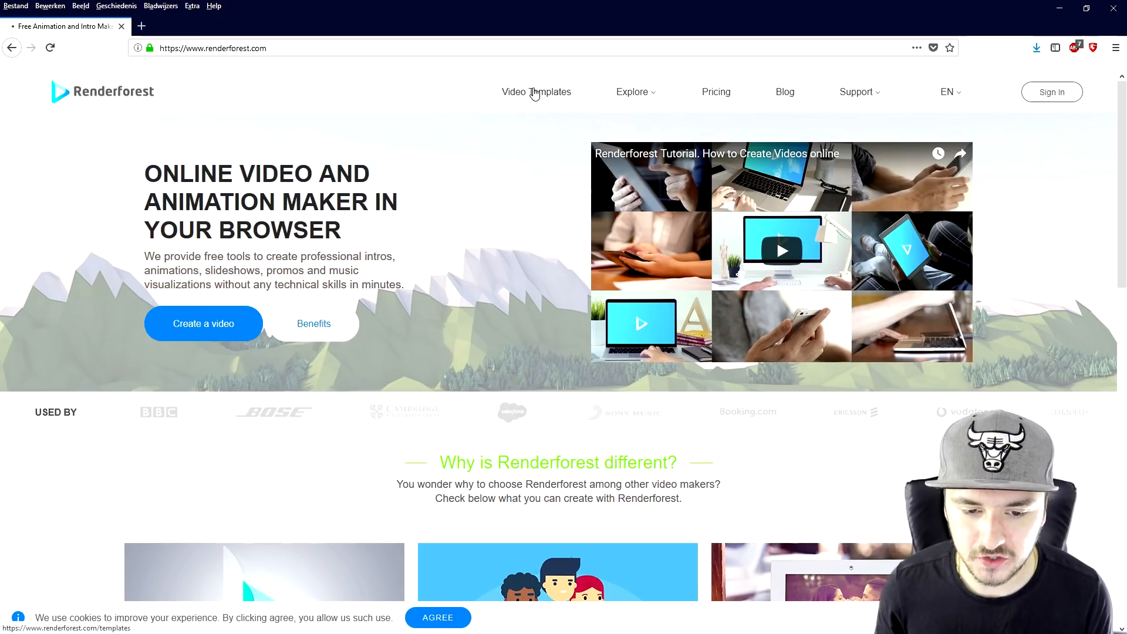
Browse the video templates catalogue and open the Virtual Reality Logo Reveal template.
{"action": "left_click", "coordinate": [536, 92]}
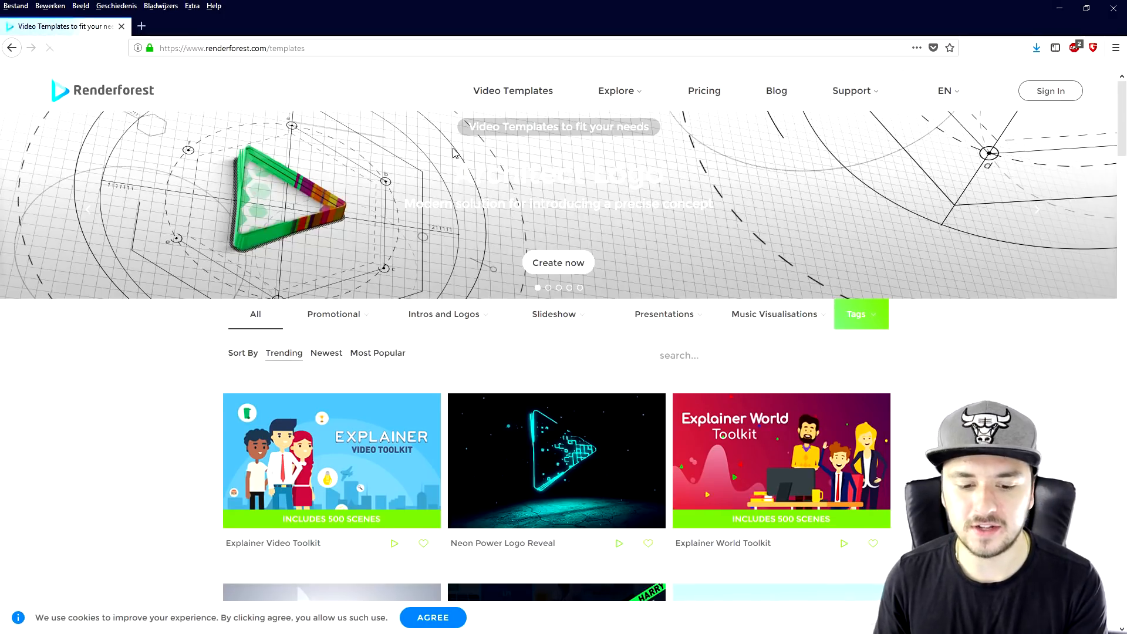
{"action": "scroll", "scroll_direction": "down", "scroll_amount": 3}
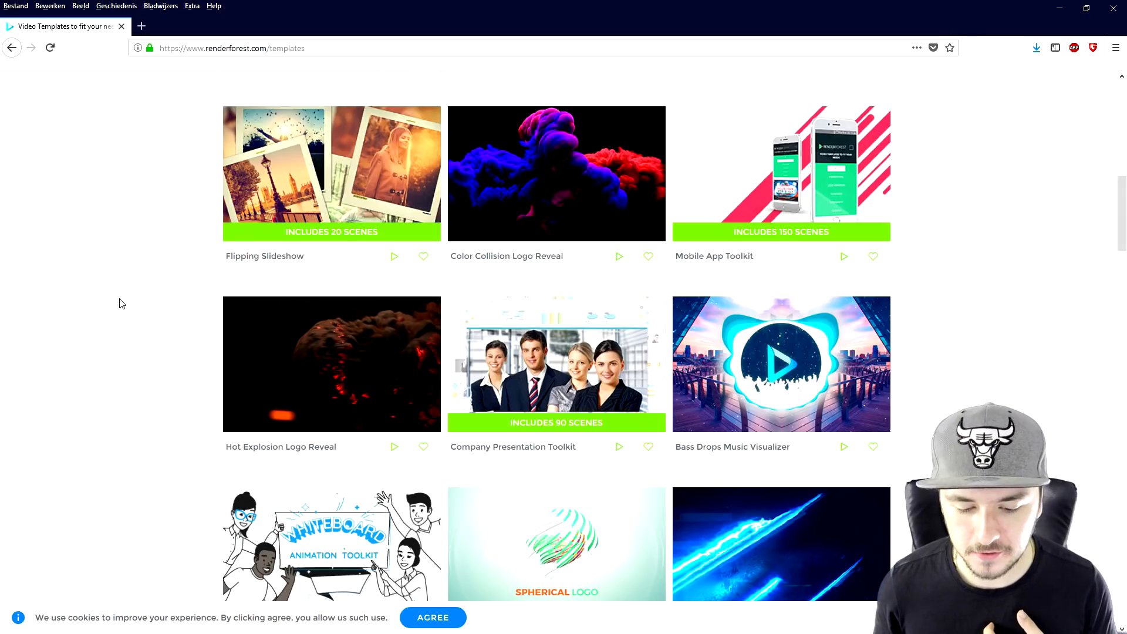
{"action": "scroll", "scroll_direction": "down", "scroll_amount": 3}
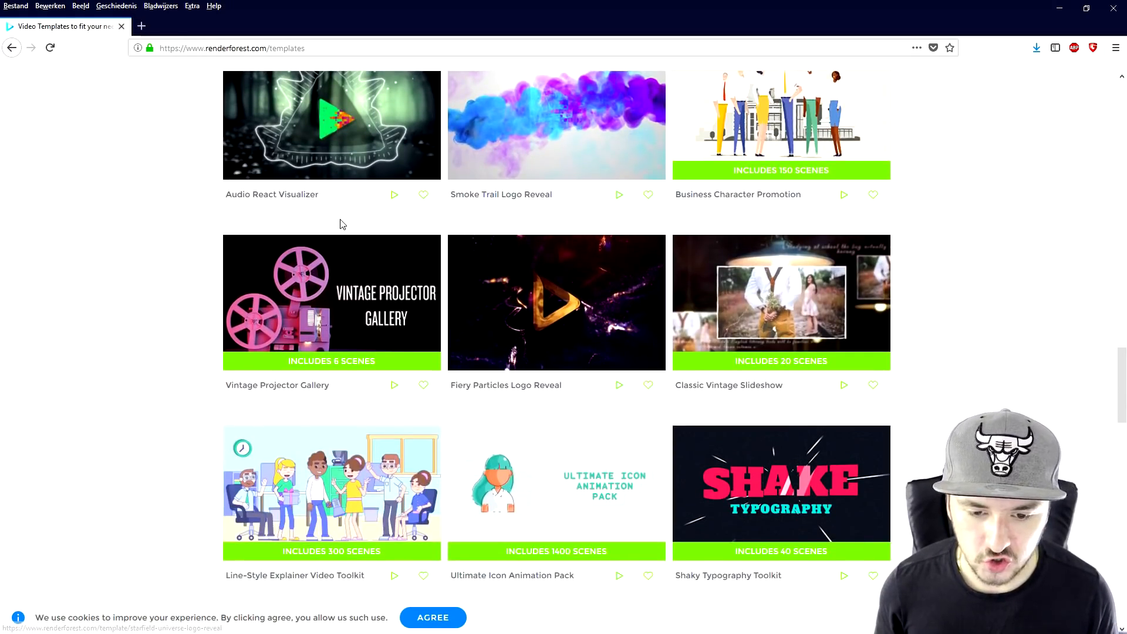
{"action": "scroll", "scroll_direction": "down", "scroll_amount": 3}
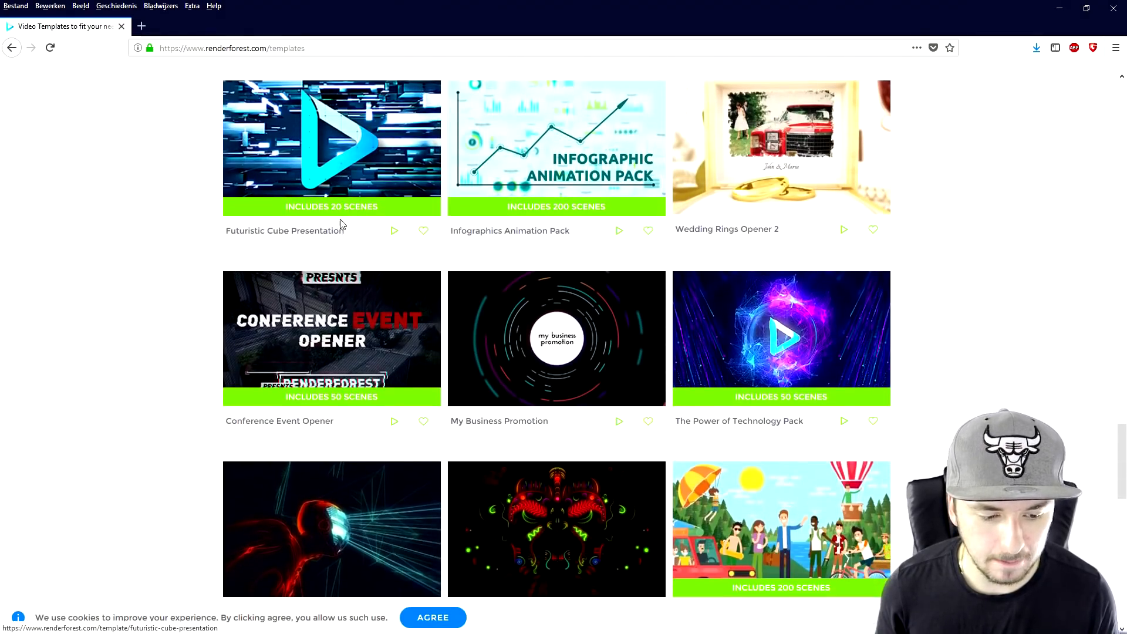
{"action": "scroll", "scroll_direction": "down", "scroll_amount": 3}
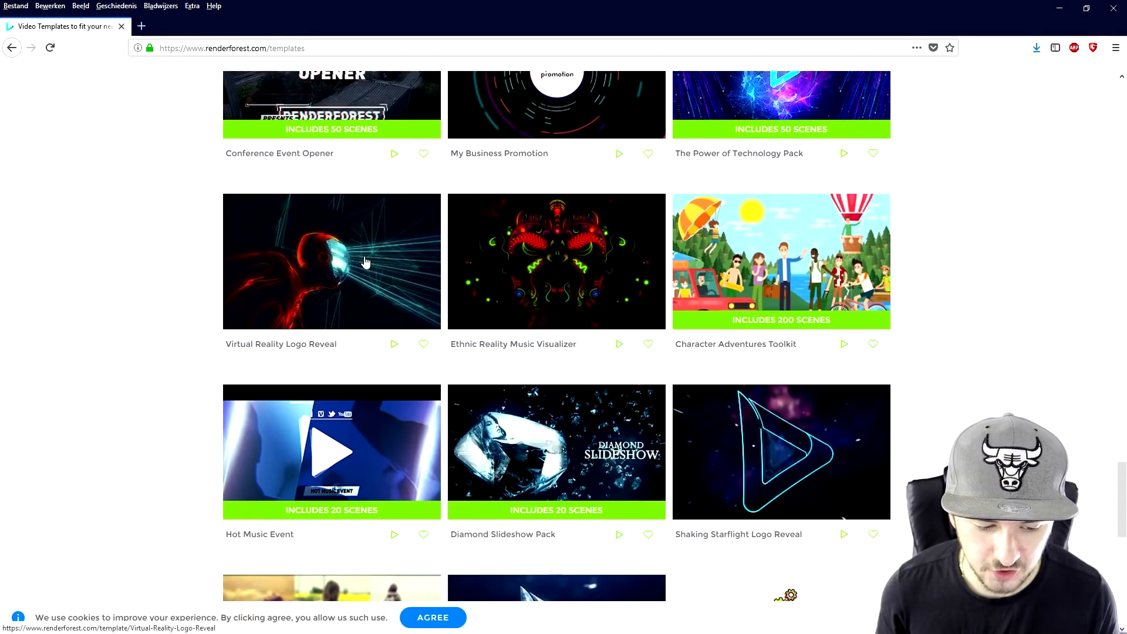
{"action": "left_click", "coordinate": [331, 261]}
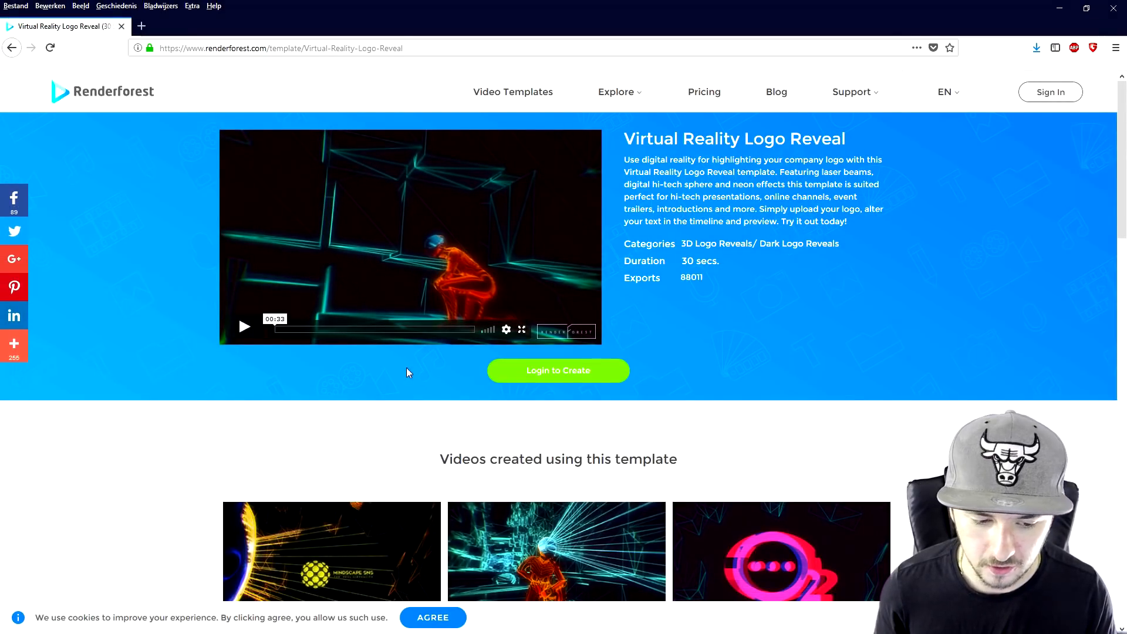
Play the template preview, then reach the finished Retro Futuristic Logo Reveal watch page.
{"action": "left_click", "coordinate": [244, 326]}
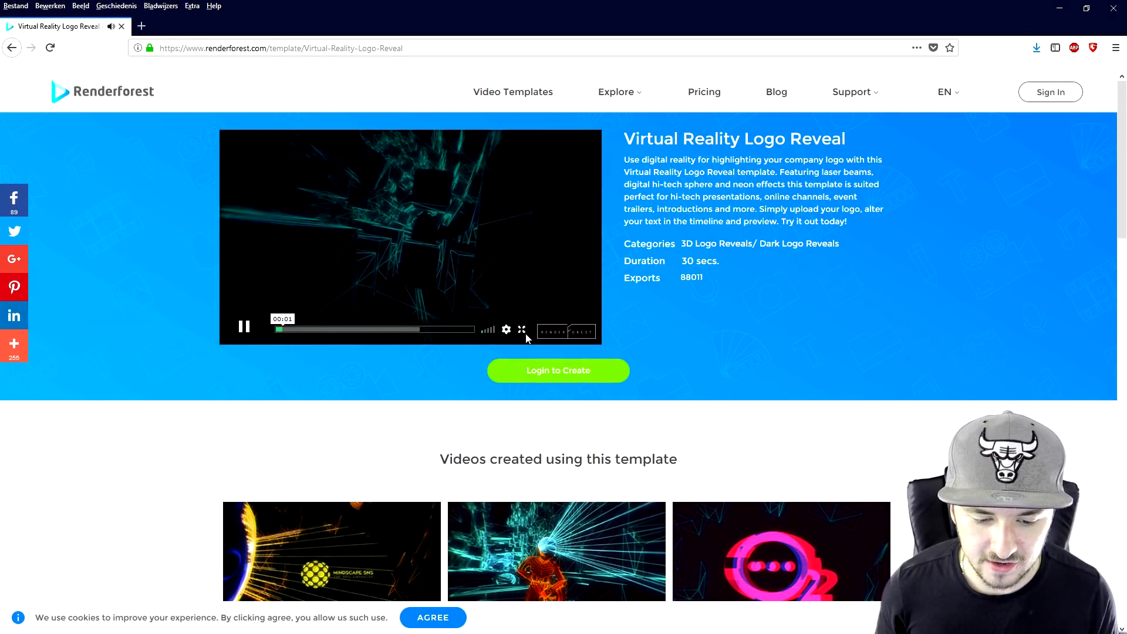
{"action": "left_click", "coordinate": [522, 330]}
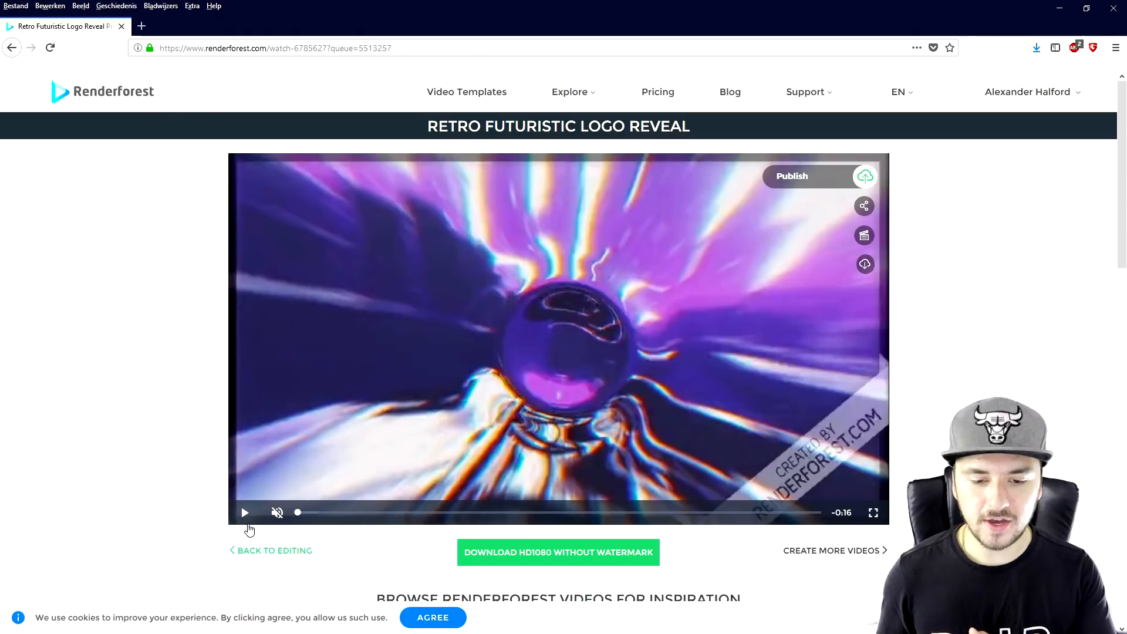
{"action": "scroll", "scroll_direction": "down", "scroll_amount": 3}
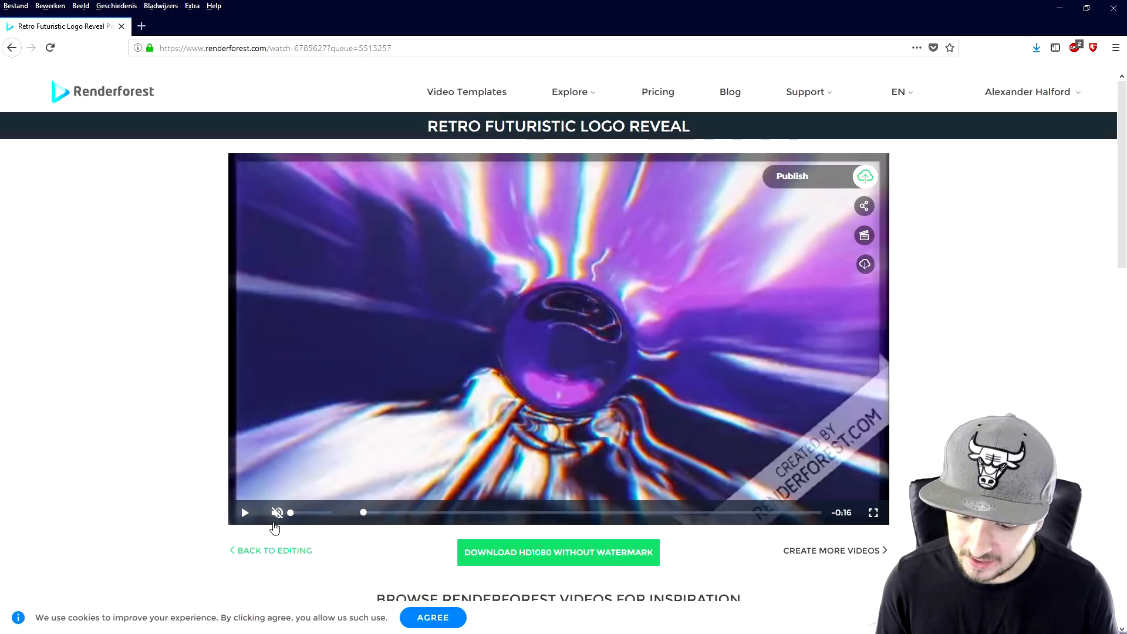
{"action": "left_click", "coordinate": [245, 513]}
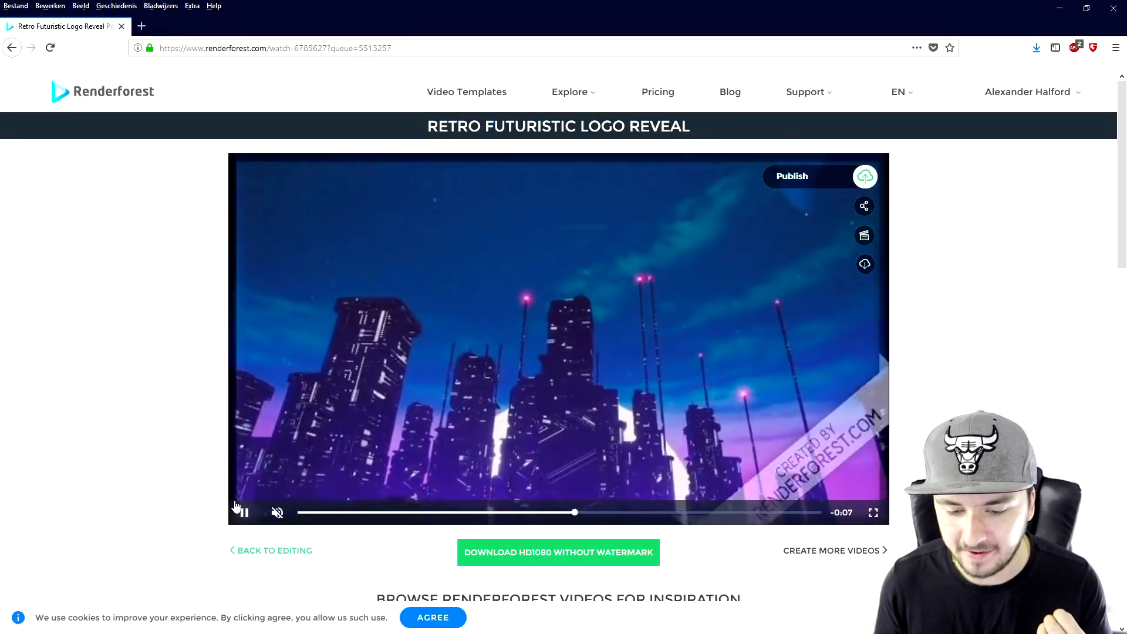
{"action": "scroll", "scroll_direction": "down", "scroll_amount": 3}
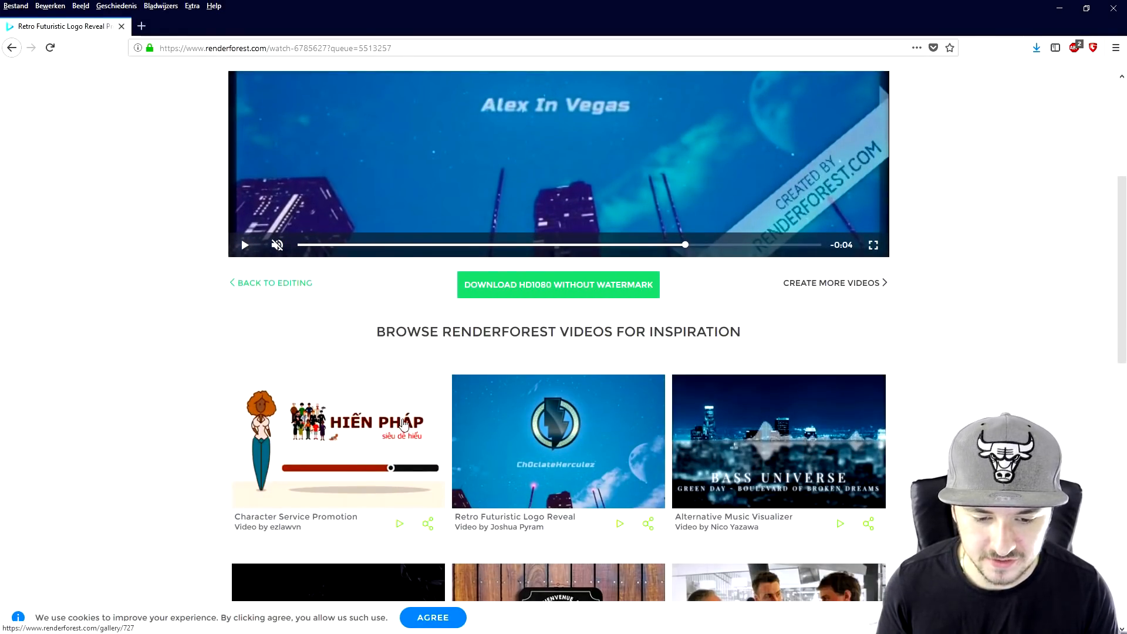
{"action": "scroll", "scroll_direction": "down", "scroll_amount": 3}
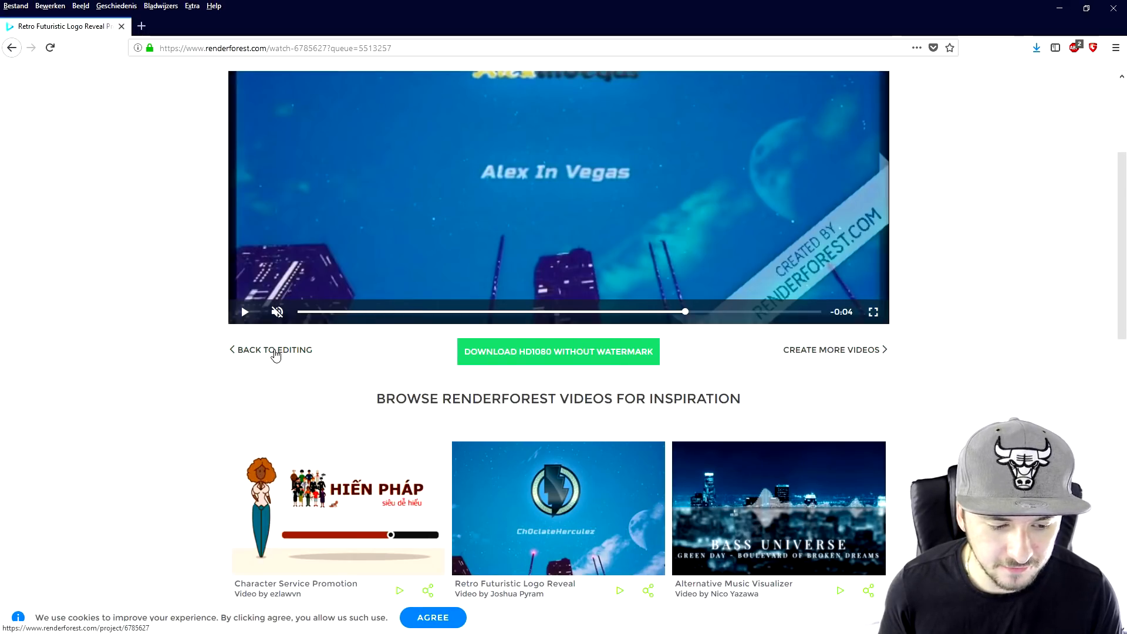
Back in the editor, change the subtitle to "It's Wednesday my dudes!" and save it.
{"action": "left_click", "coordinate": [276, 350]}
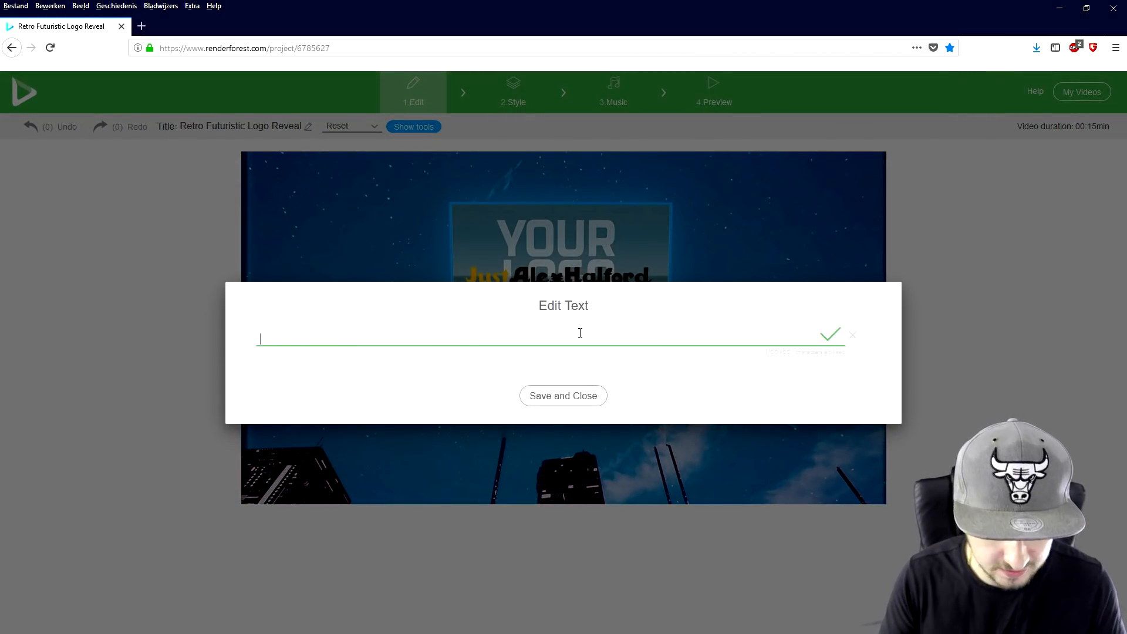
{"action": "type", "text": "It's Wednesday my dudes!"}
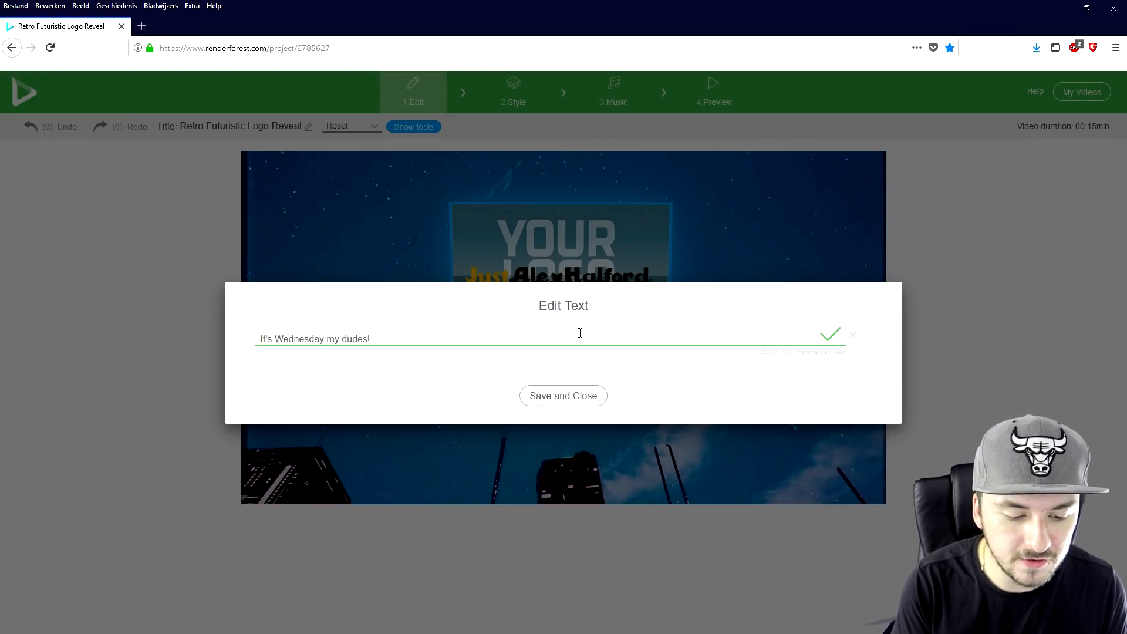
{"action": "left_click", "coordinate": [563, 395]}
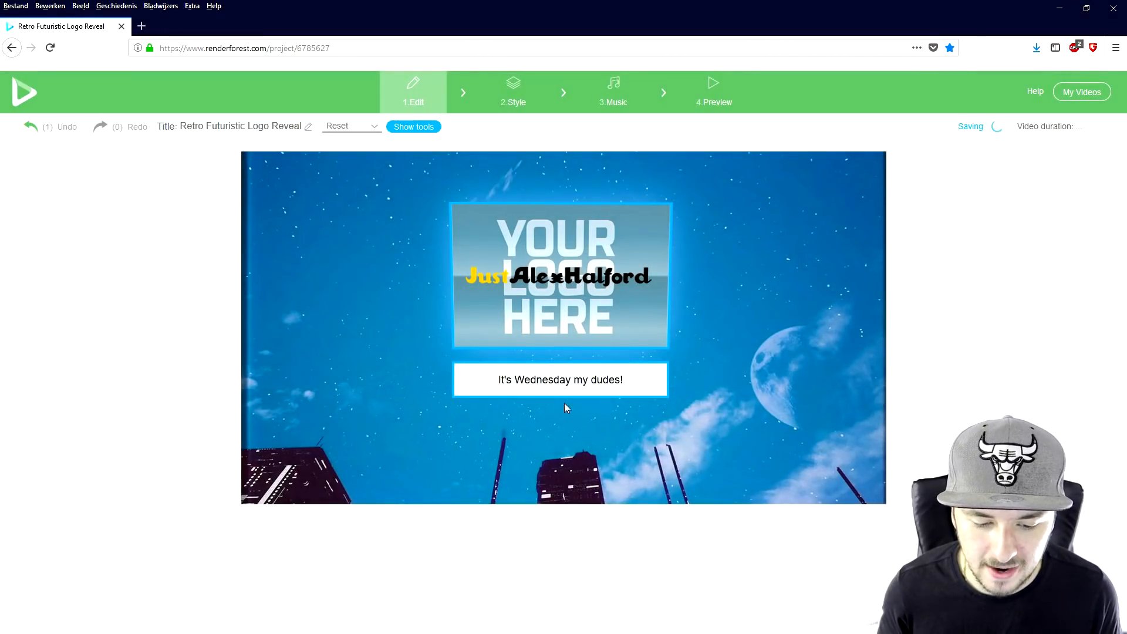
Step through Style and Music, keeping Abstract Logo Ident, then reach the Preview stage.
{"action": "left_click", "coordinate": [512, 91]}
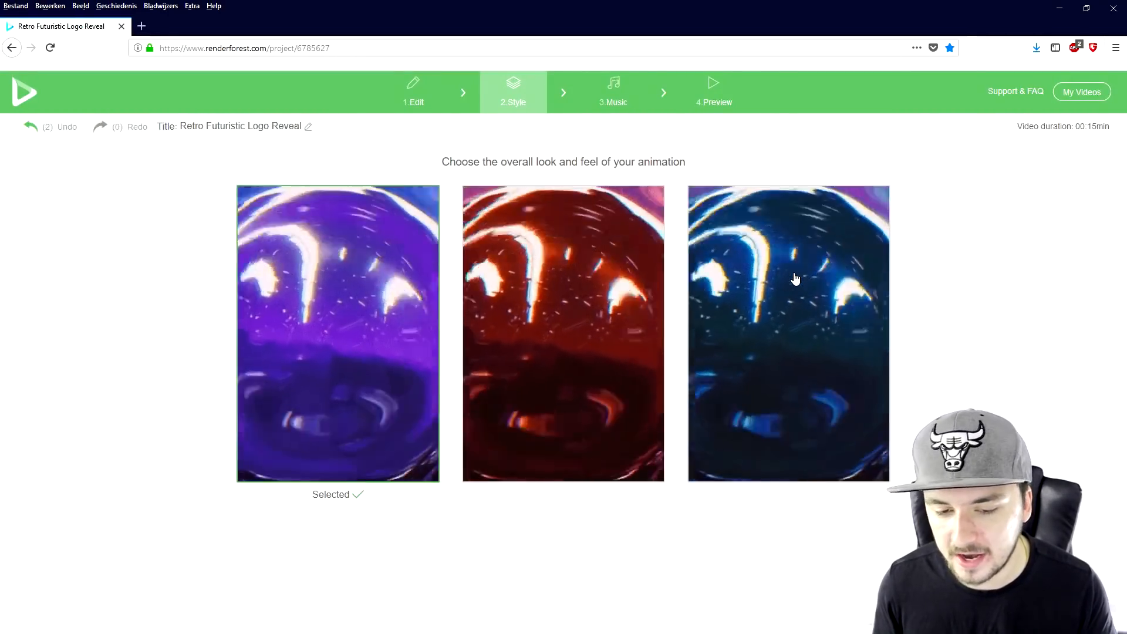
{"action": "left_click", "coordinate": [613, 92]}
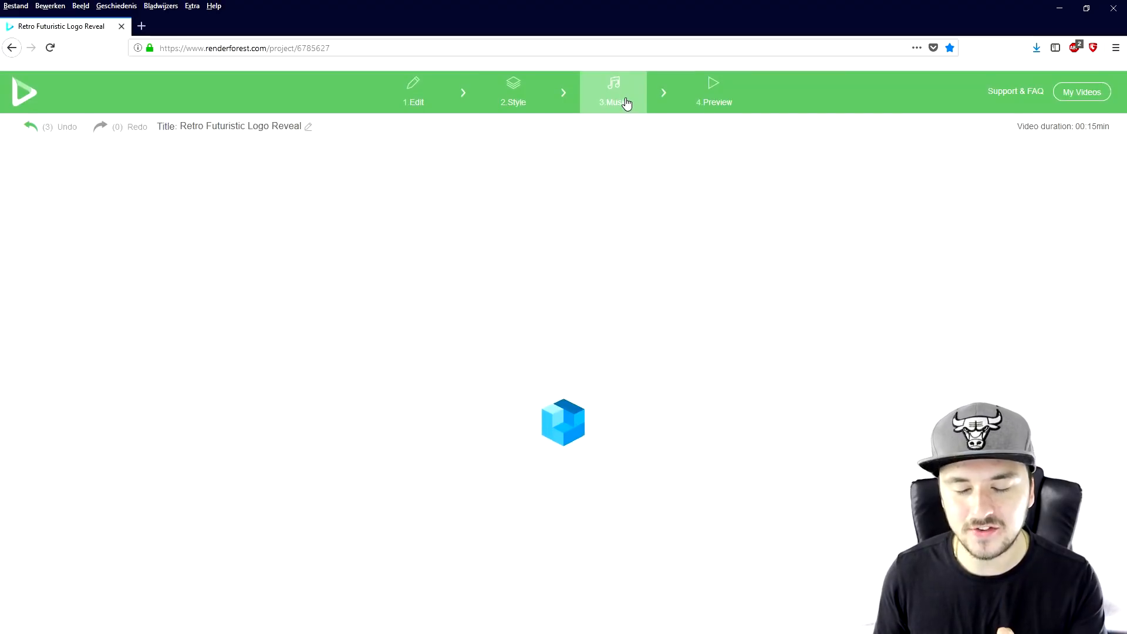
{"action": "left_click", "coordinate": [613, 92]}
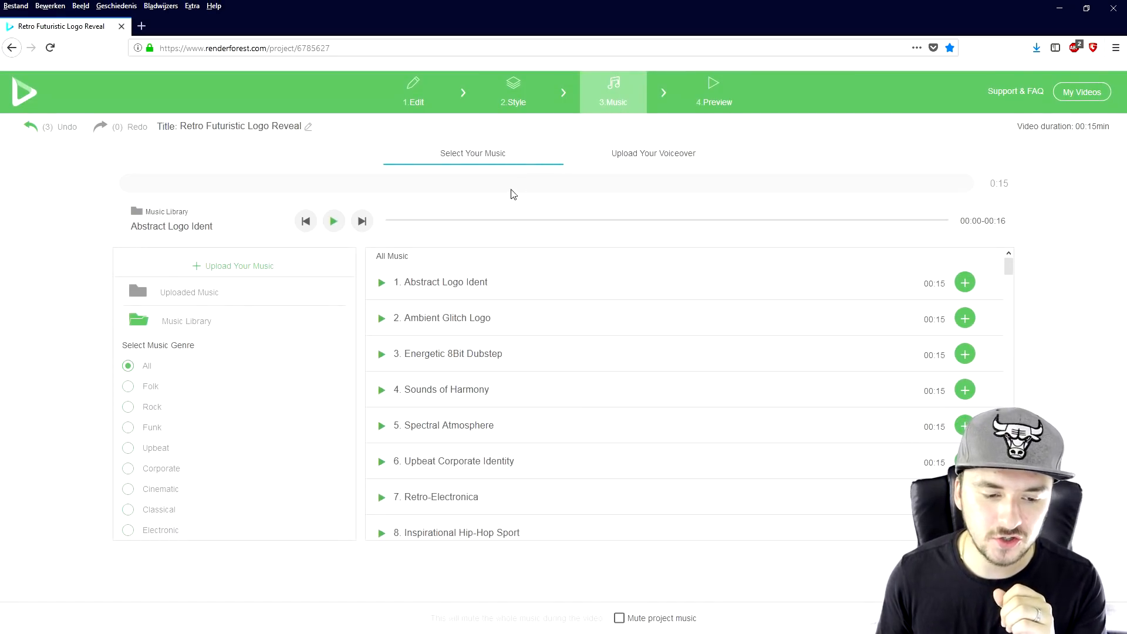
{"action": "mouse_move", "coordinate": [462, 230]}
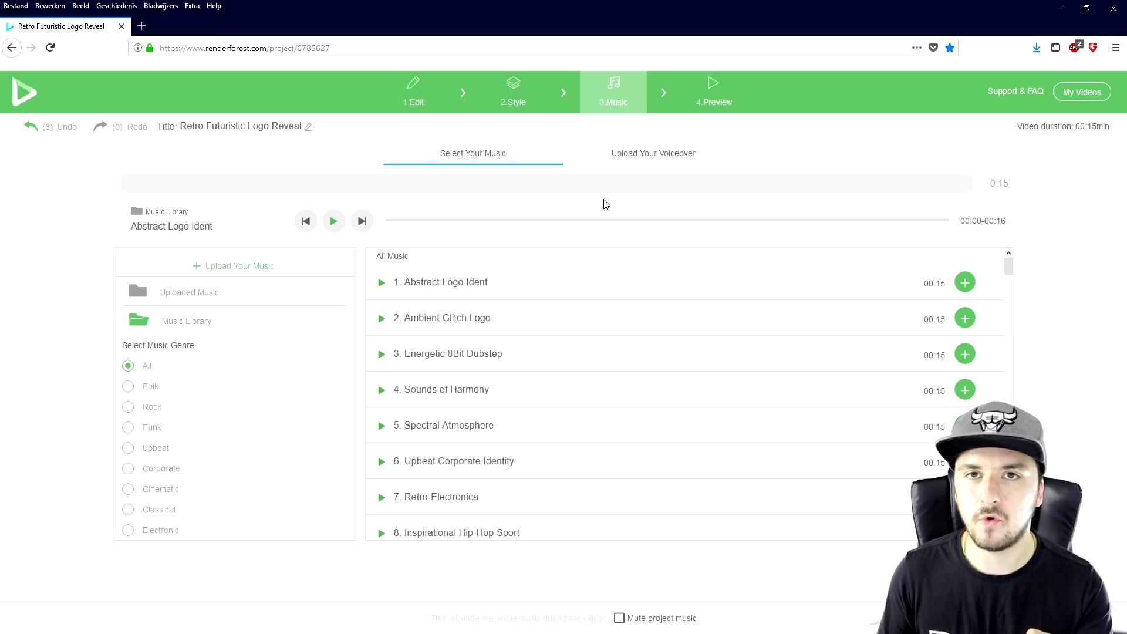
{"action": "mouse_move", "coordinate": [598, 208]}
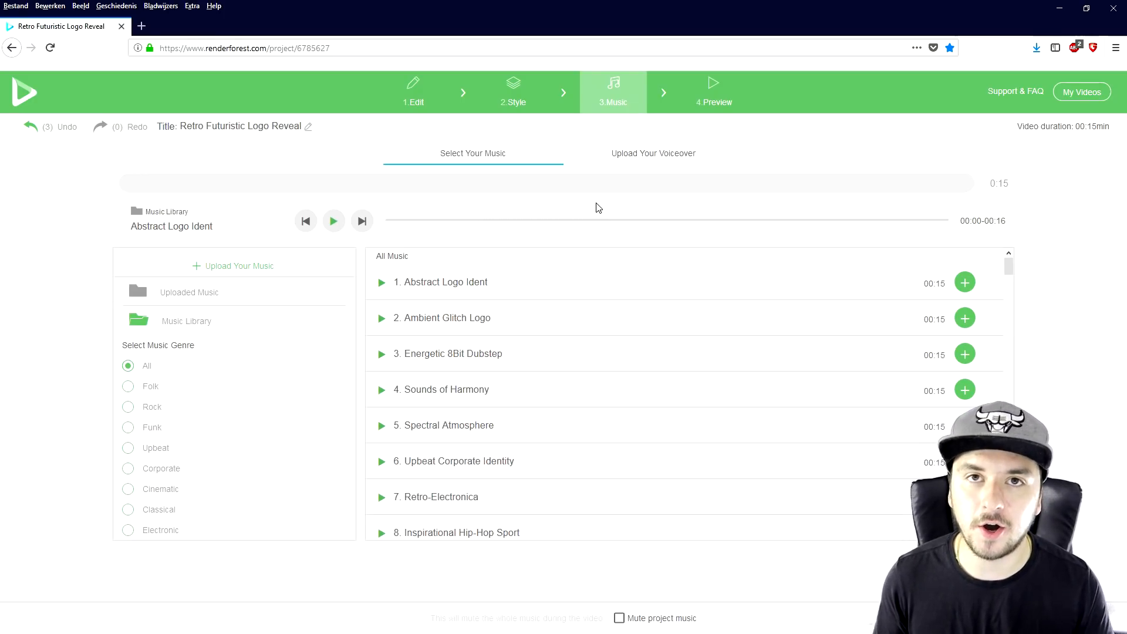
{"action": "left_click", "coordinate": [713, 92]}
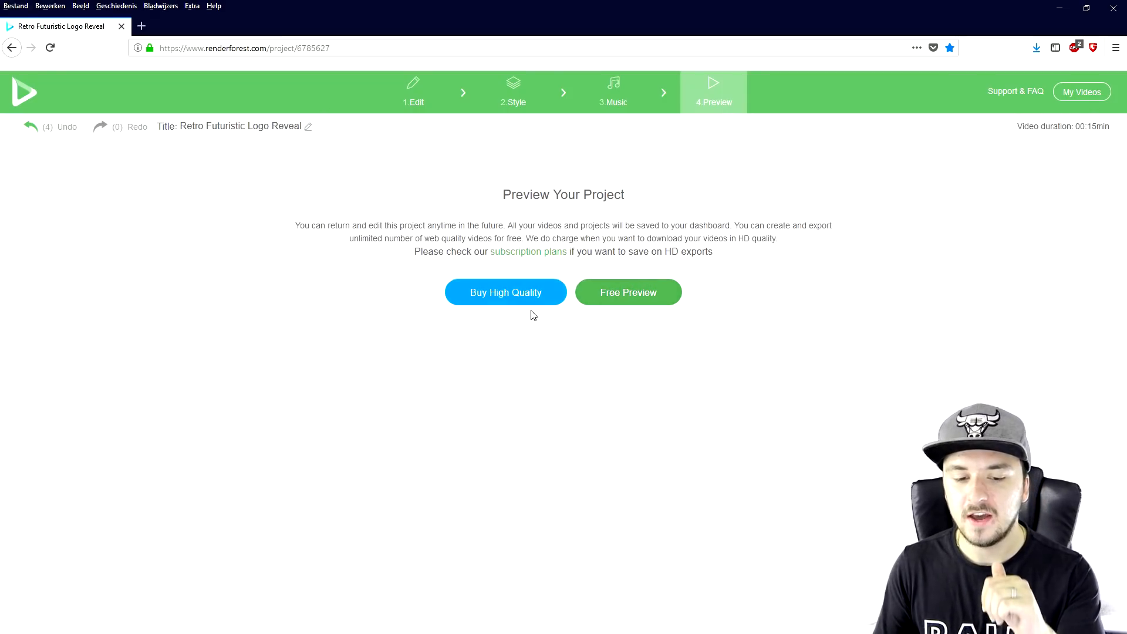
Choose Buy High Quality, reveal the coupon code form and select 1080p quality.
{"action": "left_click", "coordinate": [505, 292]}
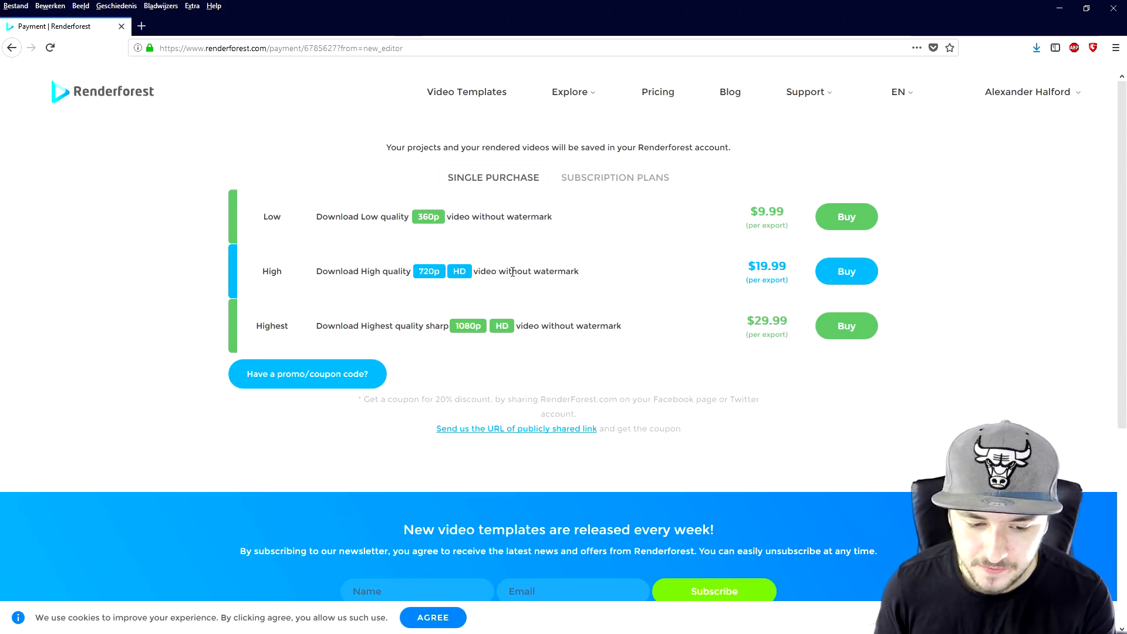
{"action": "mouse_move", "coordinate": [568, 345]}
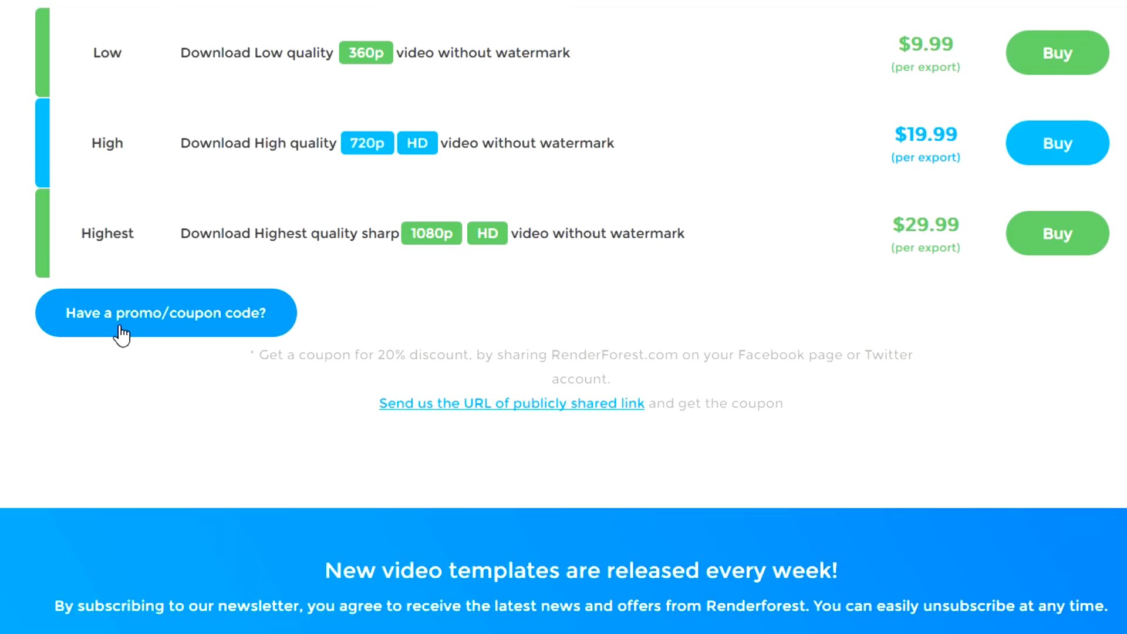
{"action": "left_click", "coordinate": [780, 313]}
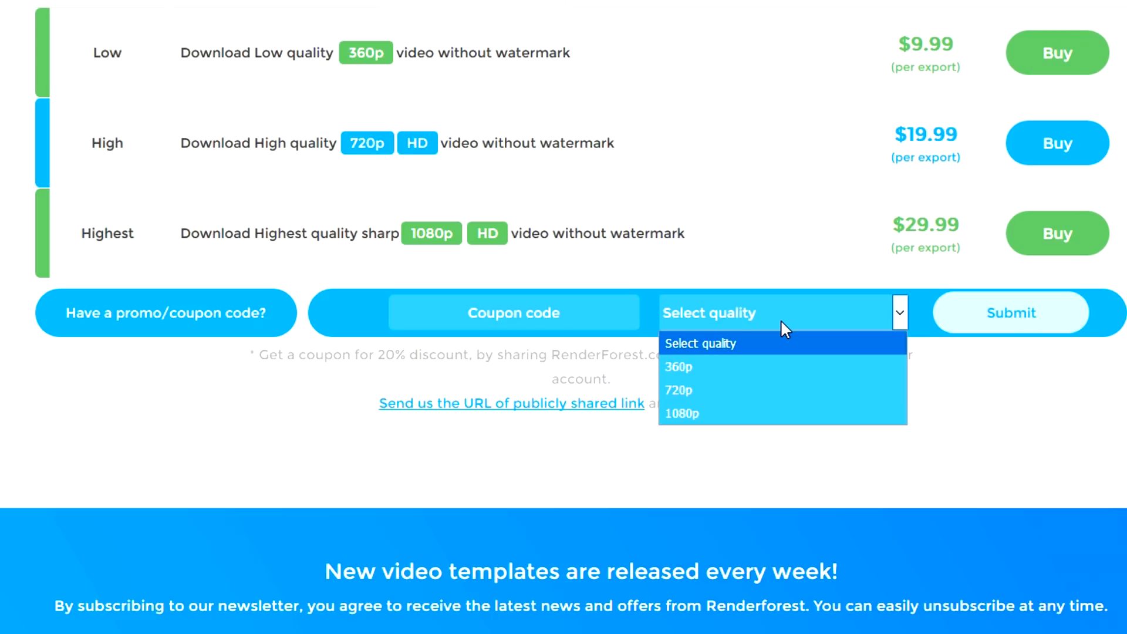
{"action": "left_click", "coordinate": [681, 413]}
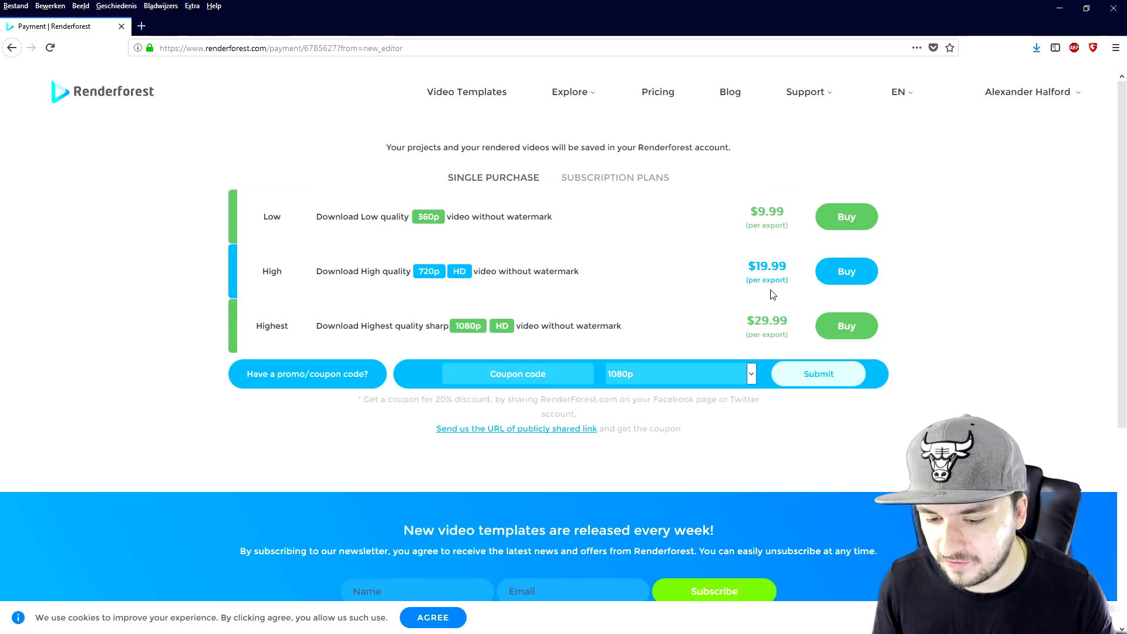
{"action": "mouse_move", "coordinate": [756, 318]}
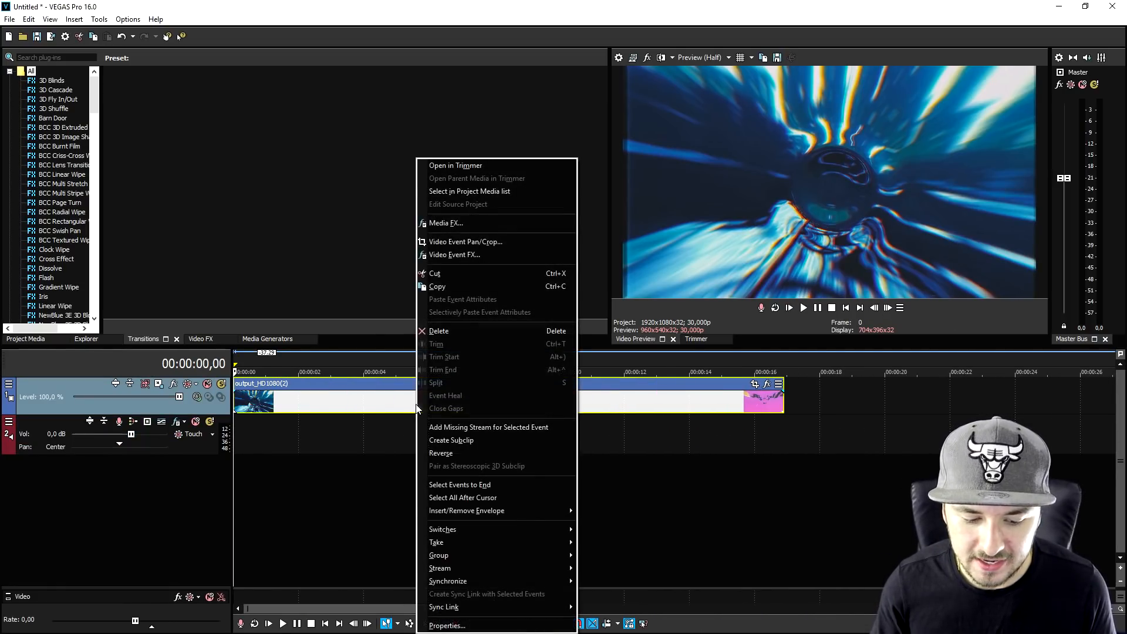
Disable resampling in the intro clip's properties and apply the Default Brightness and Contrast preset.
{"action": "left_click", "coordinate": [447, 625]}
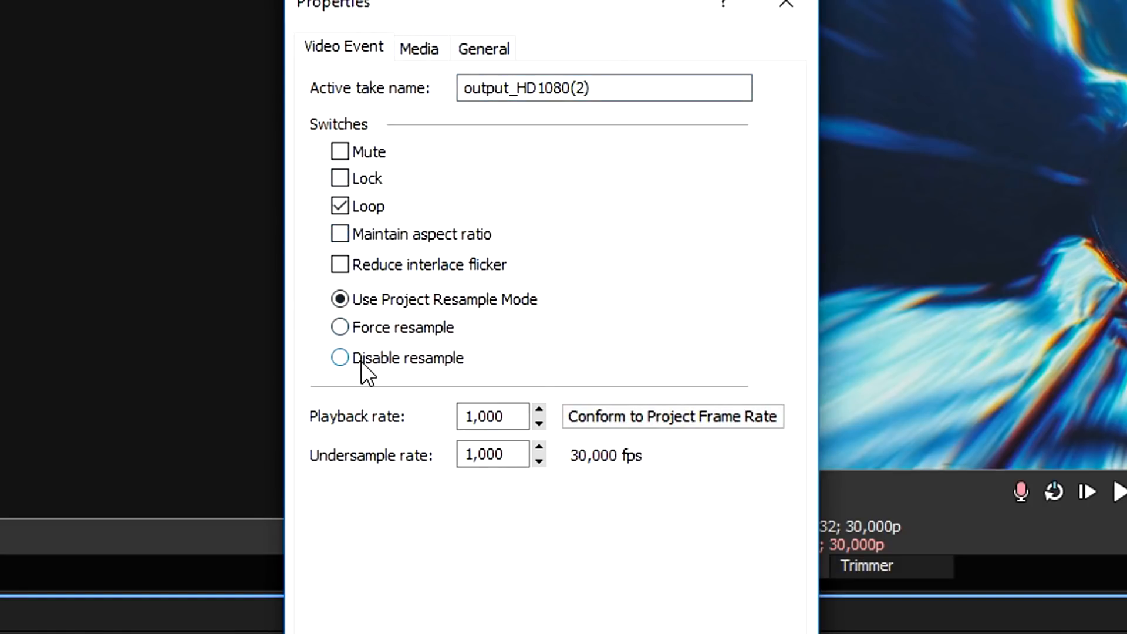
{"action": "left_click", "coordinate": [339, 357]}
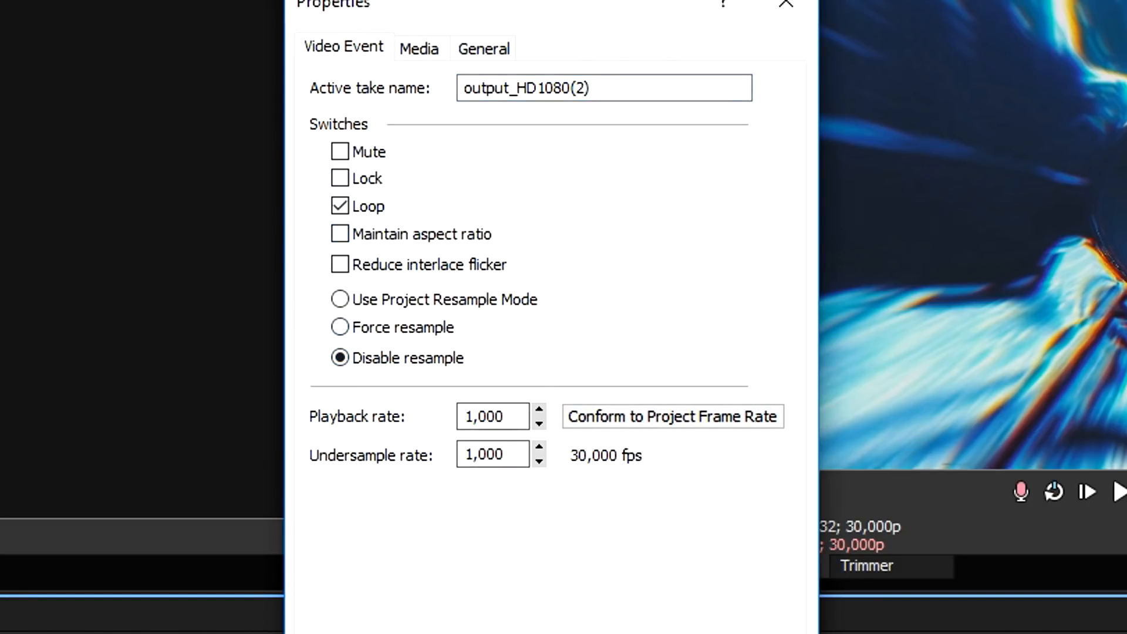
{"action": "left_click", "coordinate": [784, 4]}
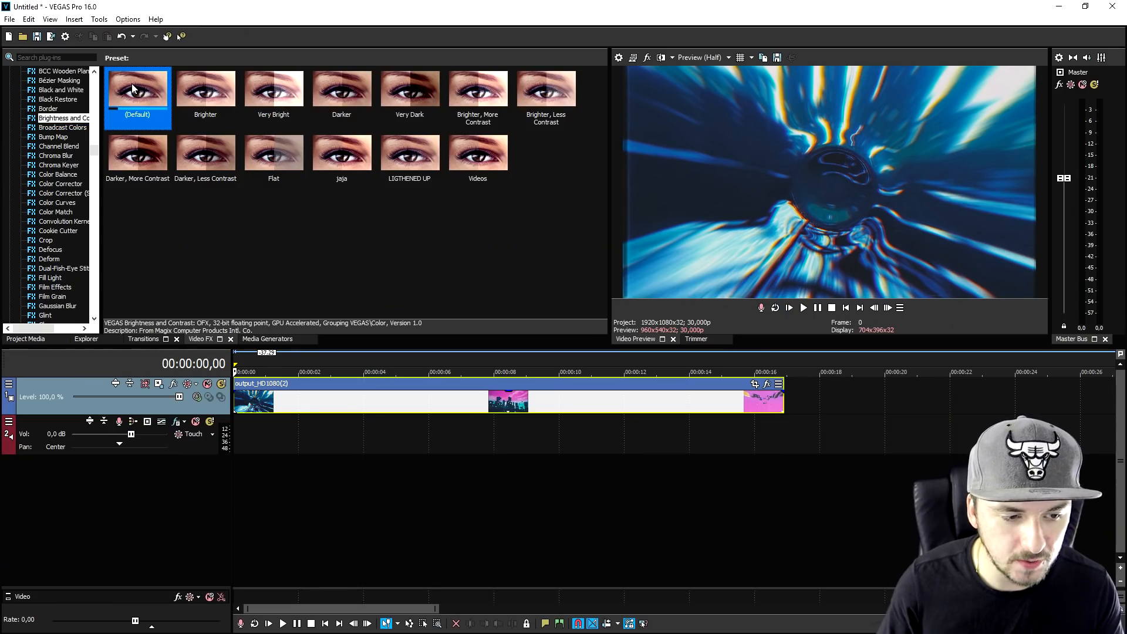
{"action": "double_click", "coordinate": [137, 88]}
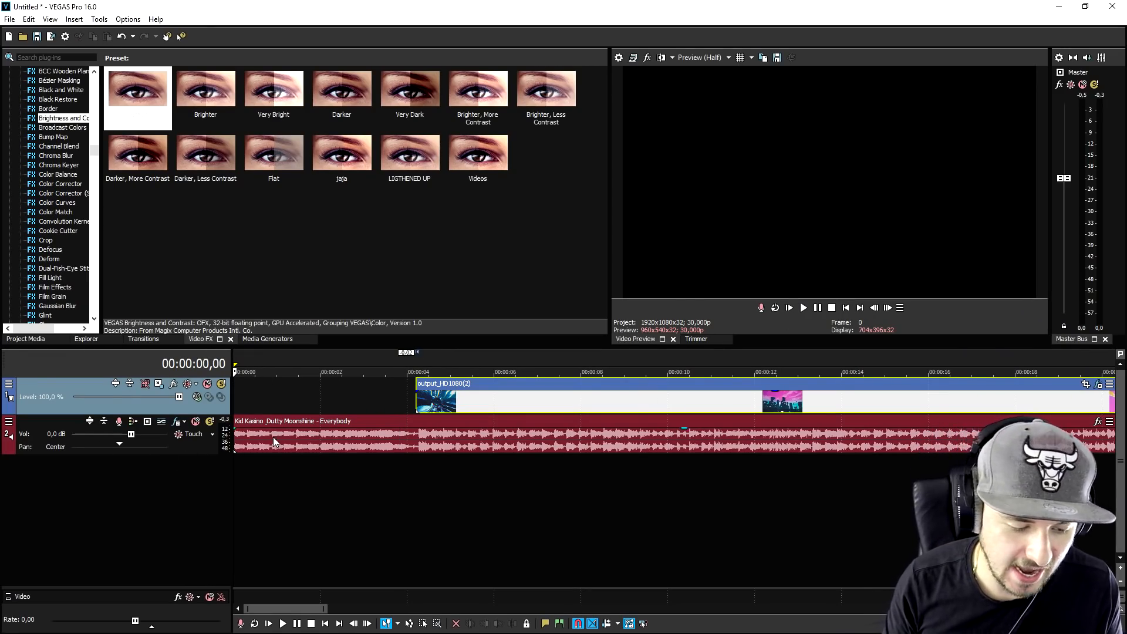
{"action": "left_click_drag", "start_coordinate": [236, 429], "coordinate": [415, 429]}
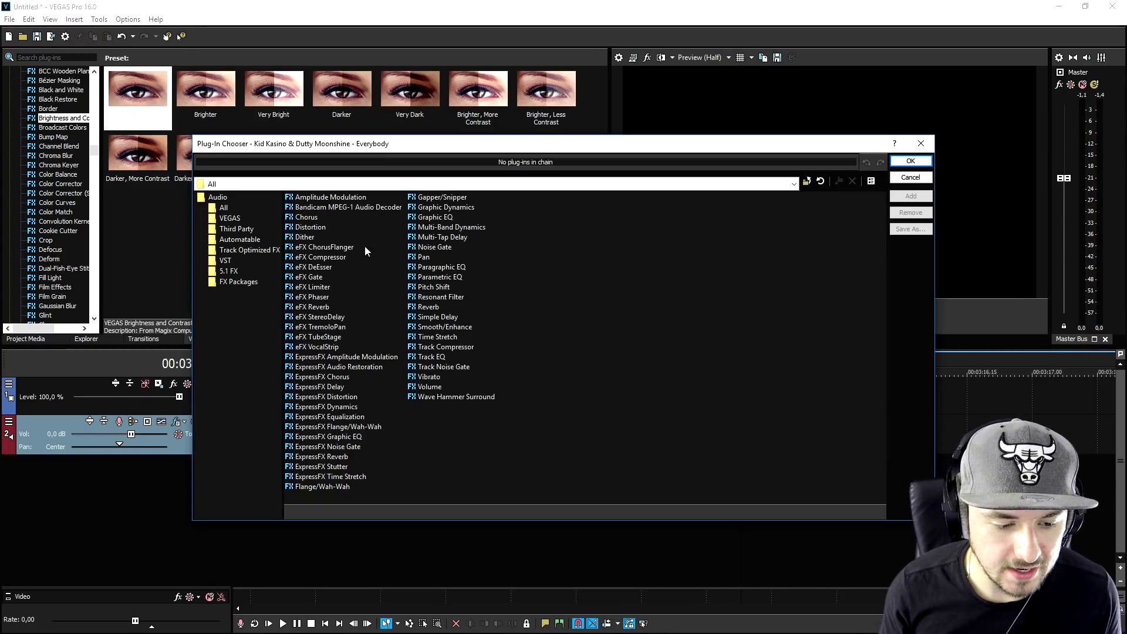
{"action": "mouse_move", "coordinate": [459, 252]}
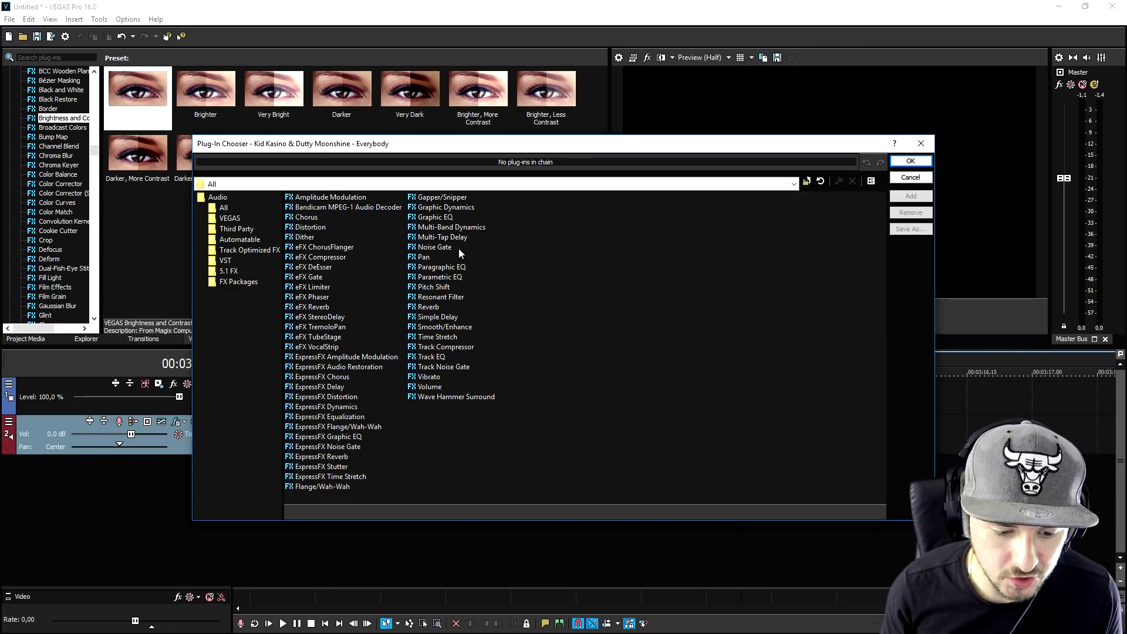
Select Reverb in the Plug-In Chooser and add it to the Everybody song's effect chain.
{"action": "left_click", "coordinate": [428, 306]}
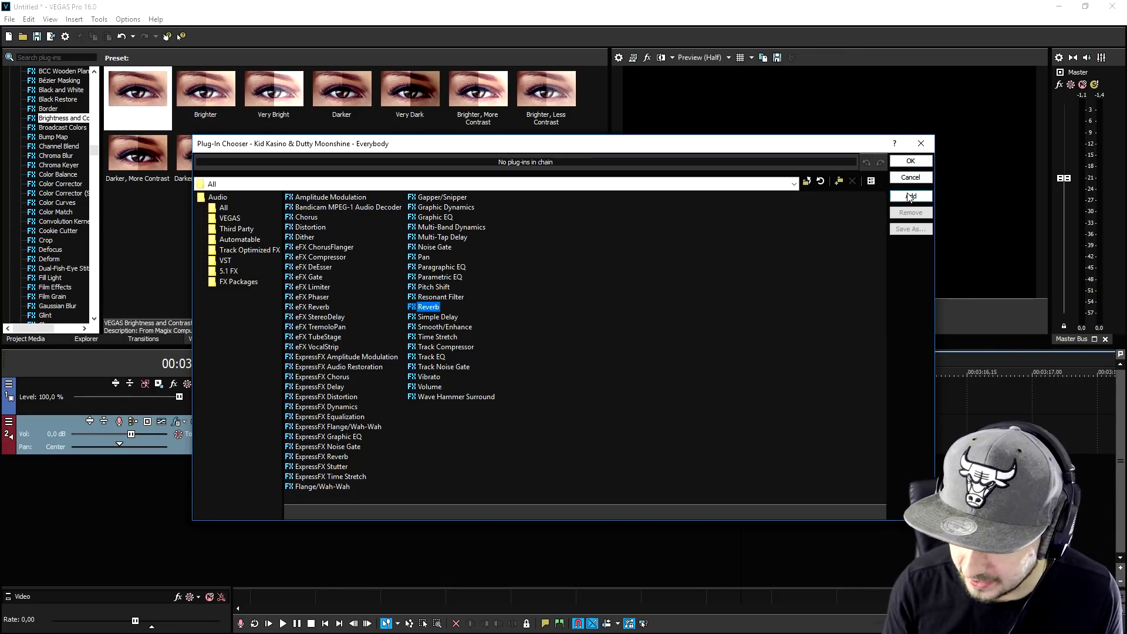
{"action": "left_click", "coordinate": [909, 160]}
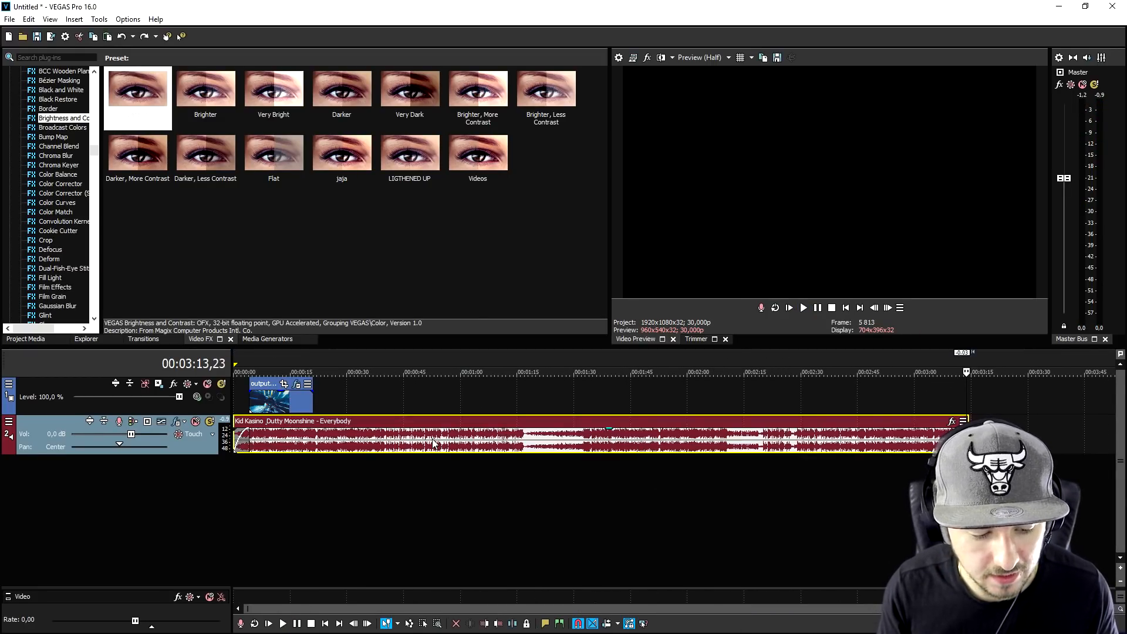
Trim the Everybody song to end around 00:00:13 and jump to the intro video's start.
{"action": "left_click", "coordinate": [301, 371]}
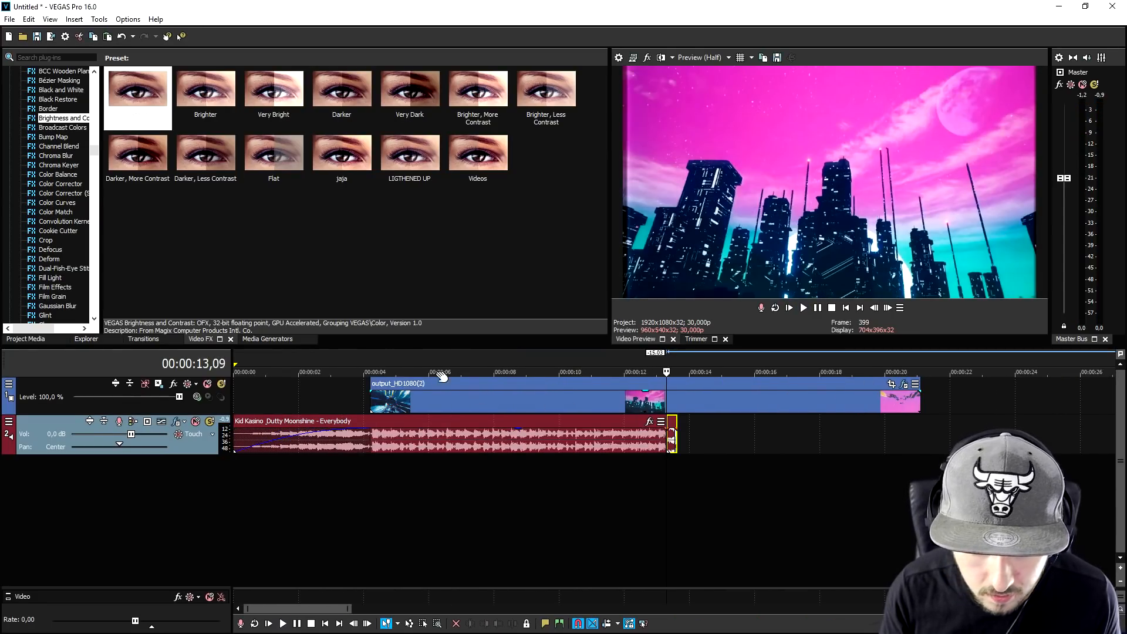
{"action": "left_click", "coordinate": [368, 372]}
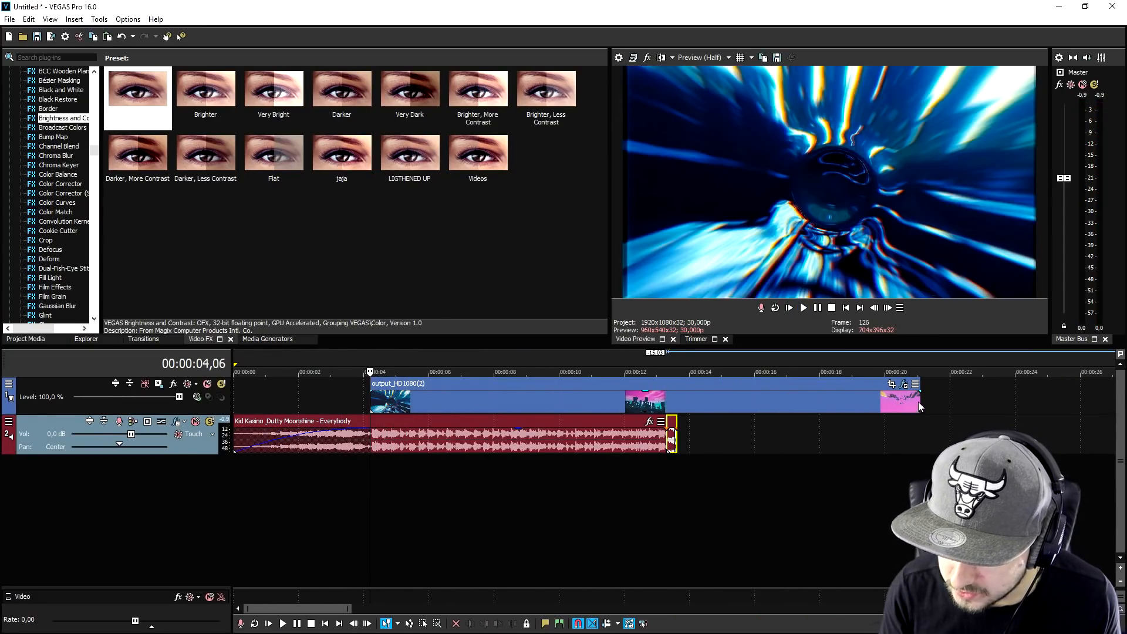